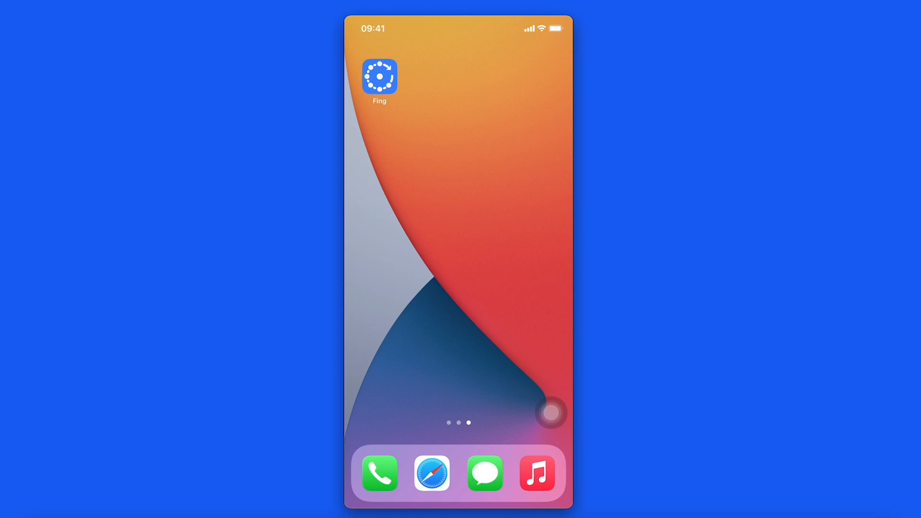
- Launch Fing to view the What's New release notes for version 11.5.0
click(379, 76)
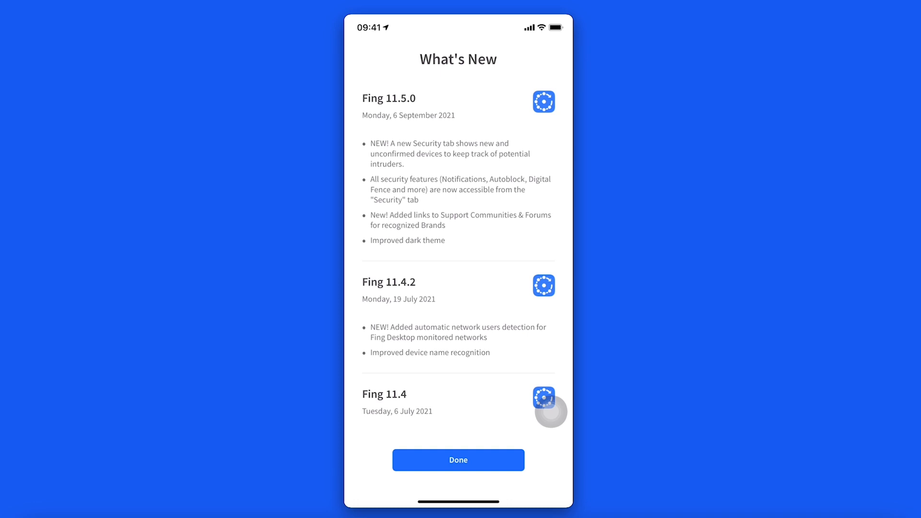
- Dismiss the release notes and return through Account to The Madhouse network's device list
click(458, 460)
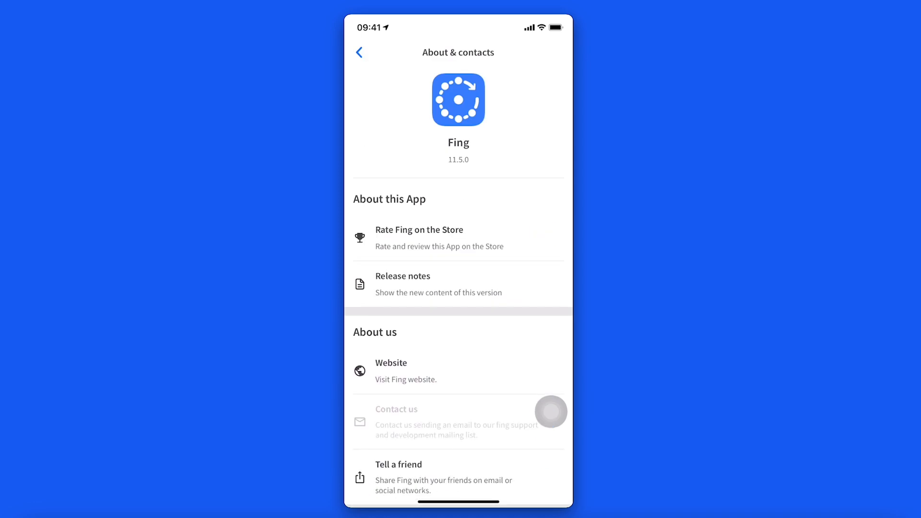
click(358, 52)
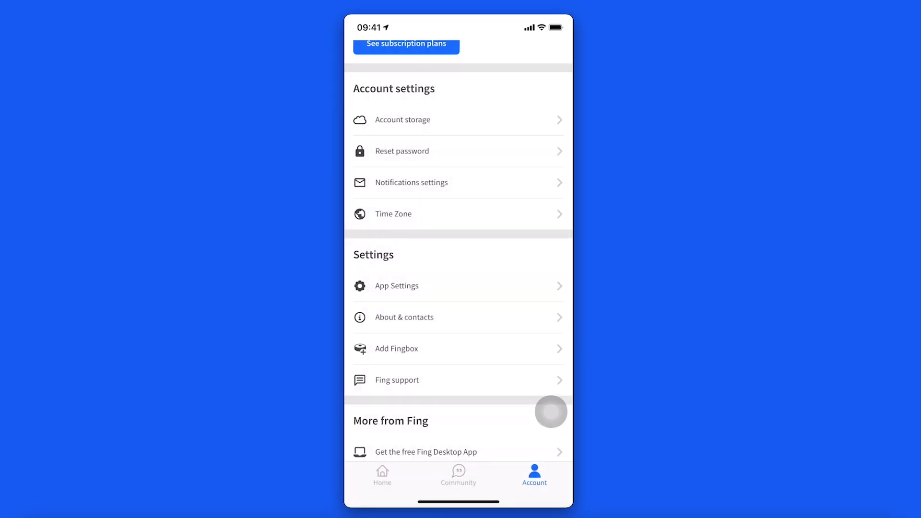
click(382, 473)
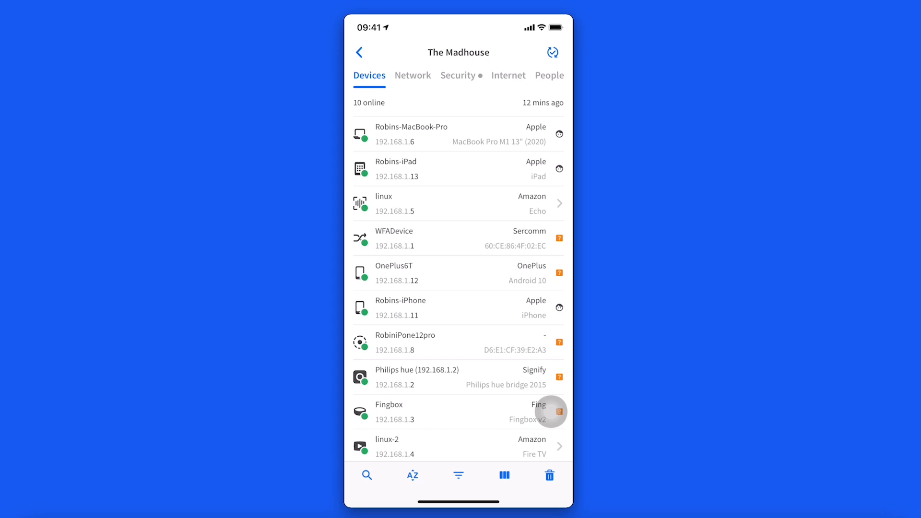
click(458, 76)
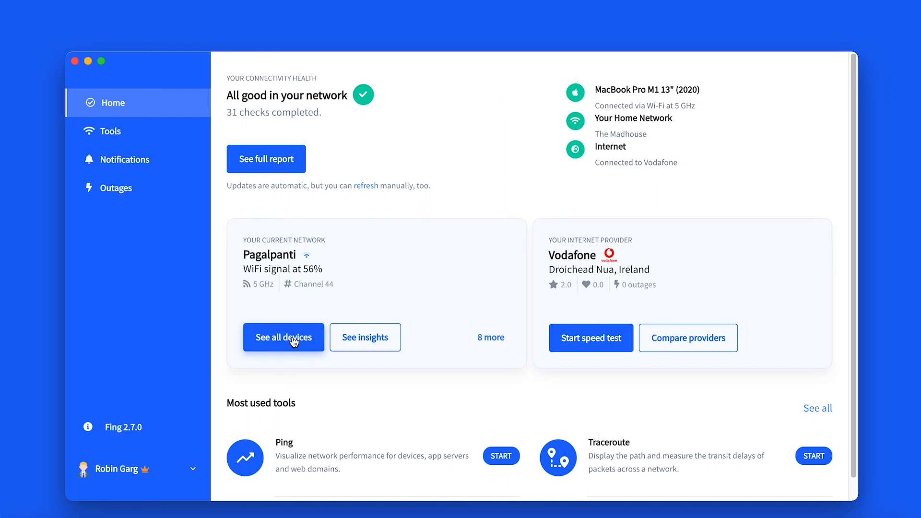
- Show all devices on The Madhouse network and switch to its Security overview
click(283, 337)
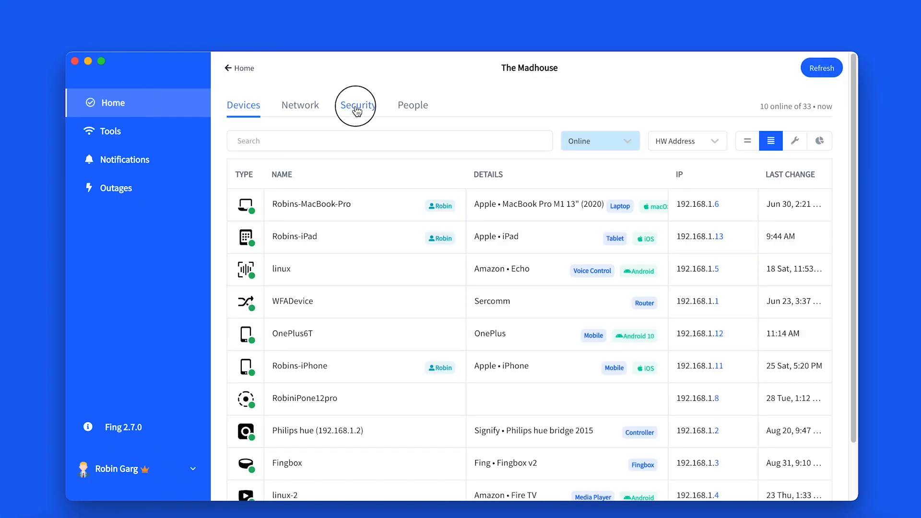
click(358, 105)
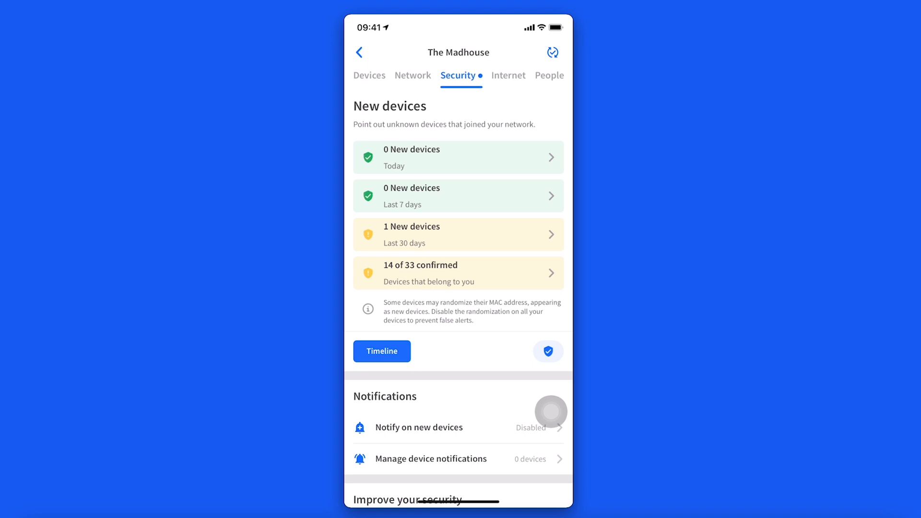
- Switch to the A Madhouse Fingbox network's Security view and reveal Notifications and Improve your security tools
click(457, 233)
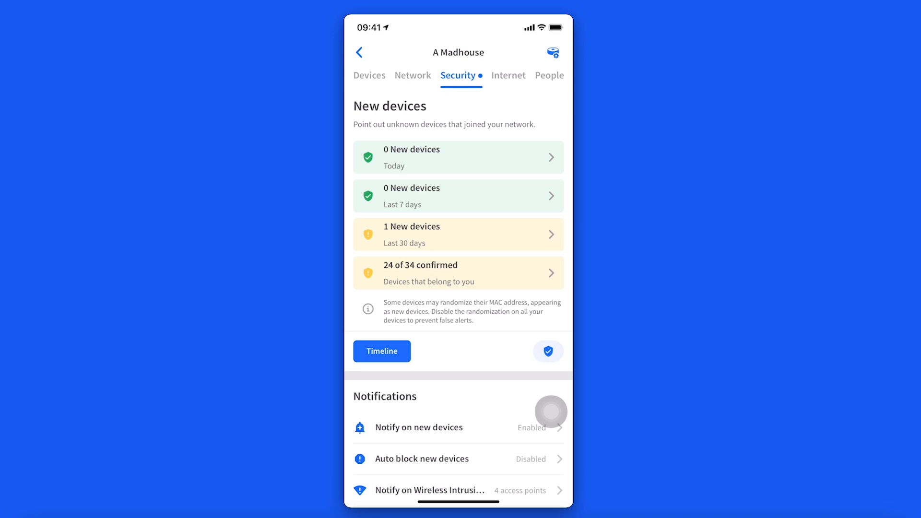
scroll(down, 3)
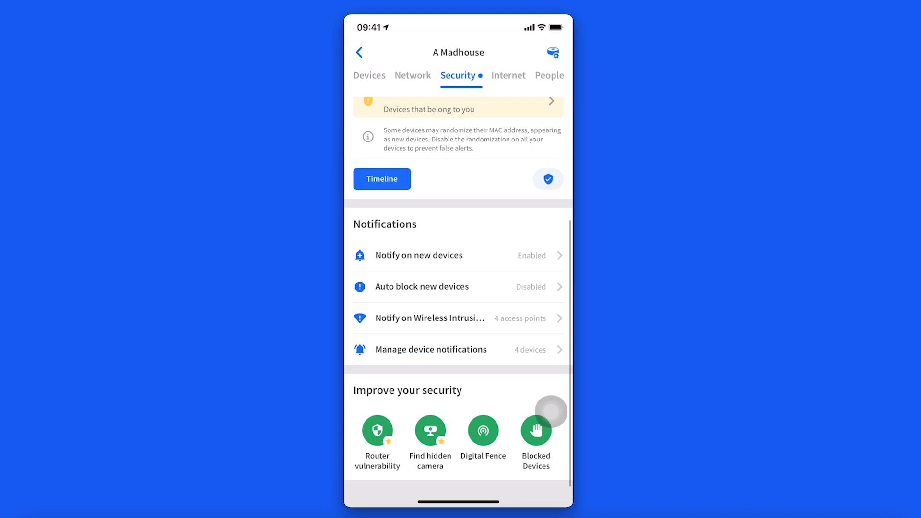
click(429, 318)
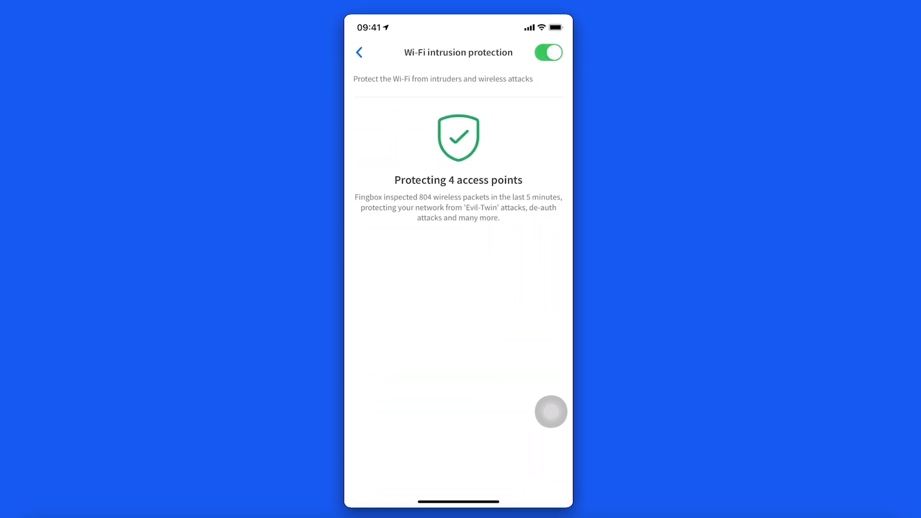
click(358, 53)
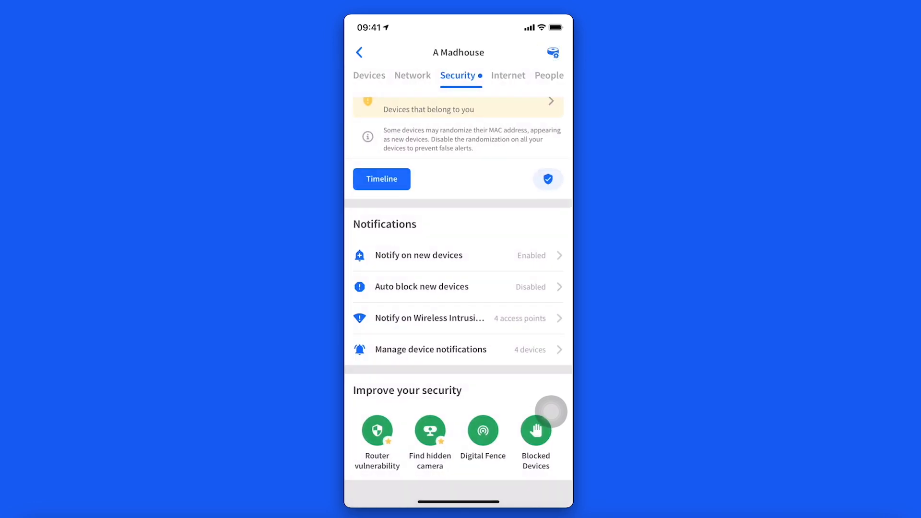
click(421, 287)
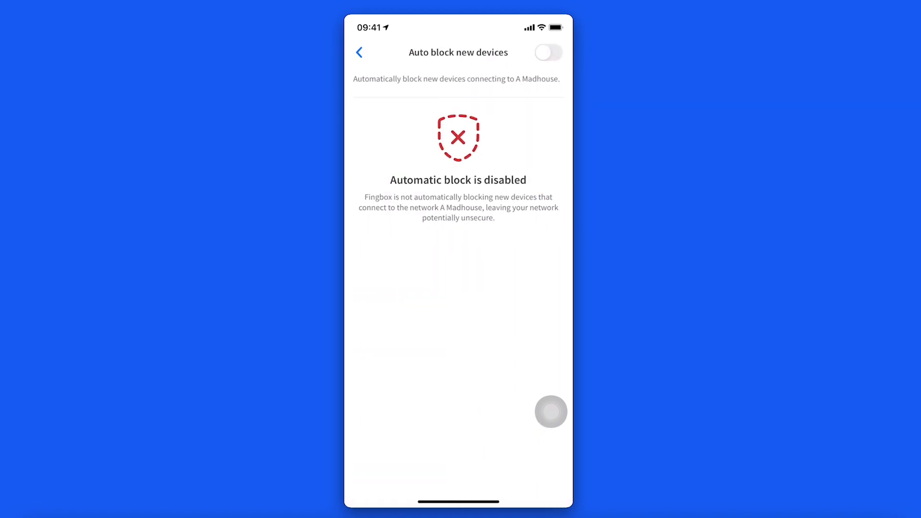
click(358, 52)
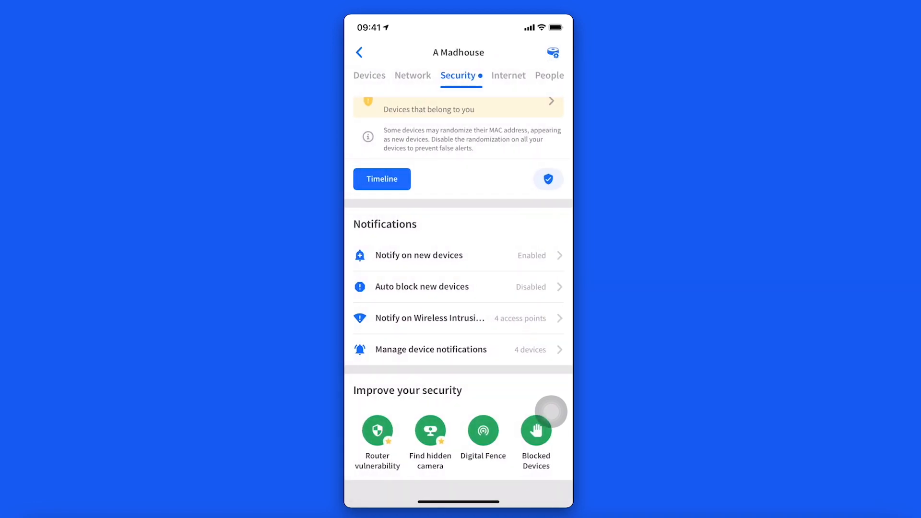